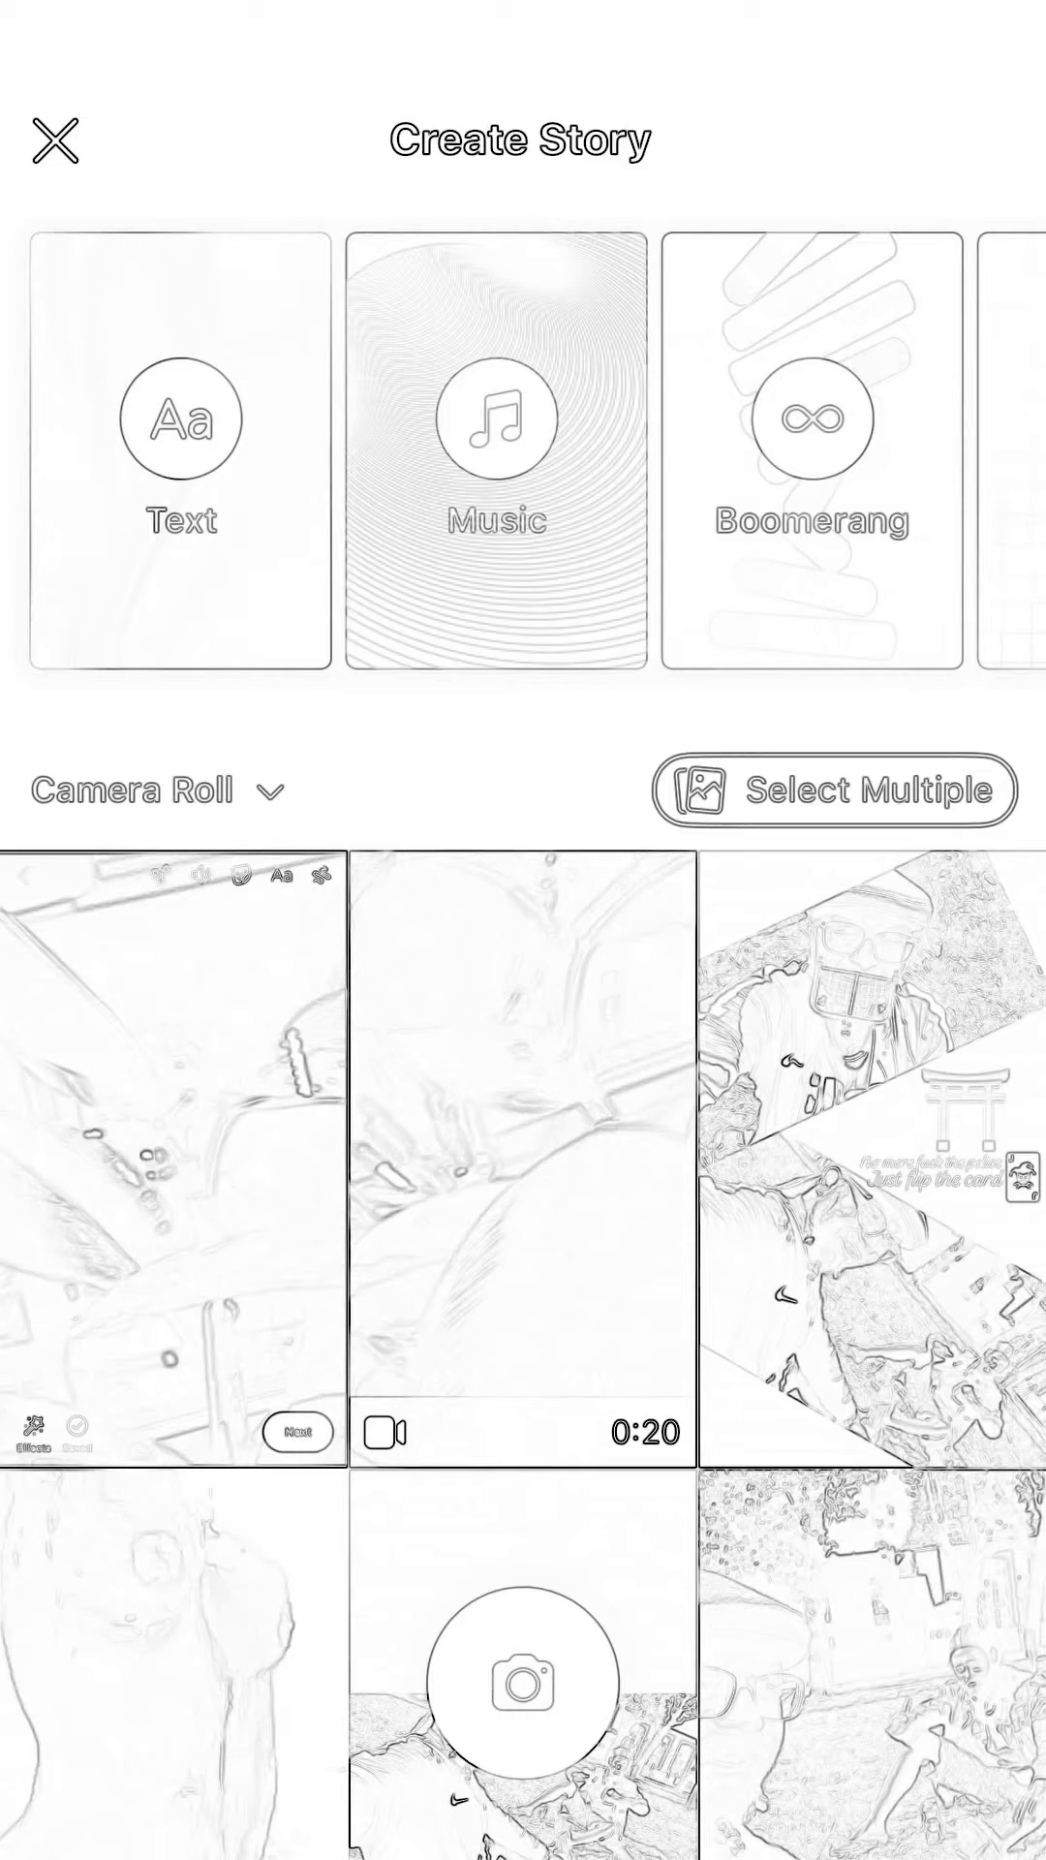
Close the Create Story screen to return to the home feed
{"action": "left_click", "coordinate": [54, 138]}
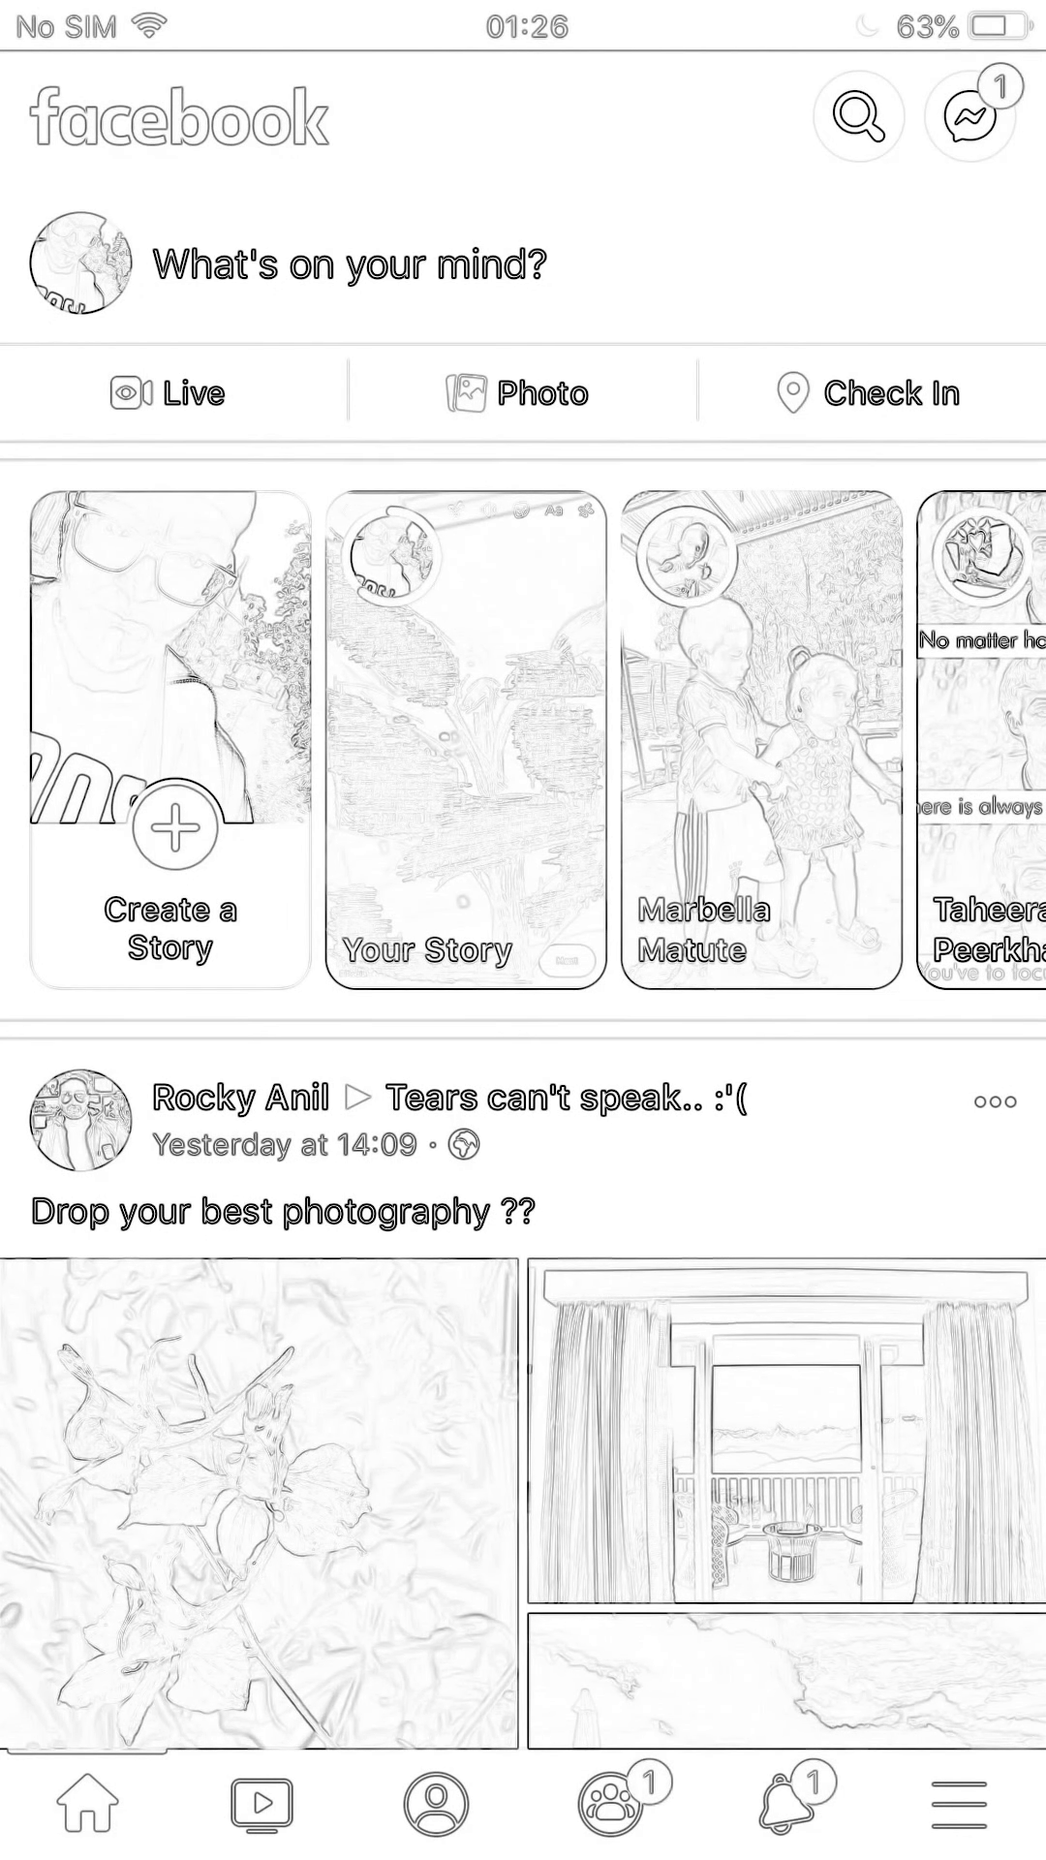
Scroll the news feed past the photography post, then open Notifications
{"action": "scroll", "scroll_direction": "down", "scroll_amount": 3}
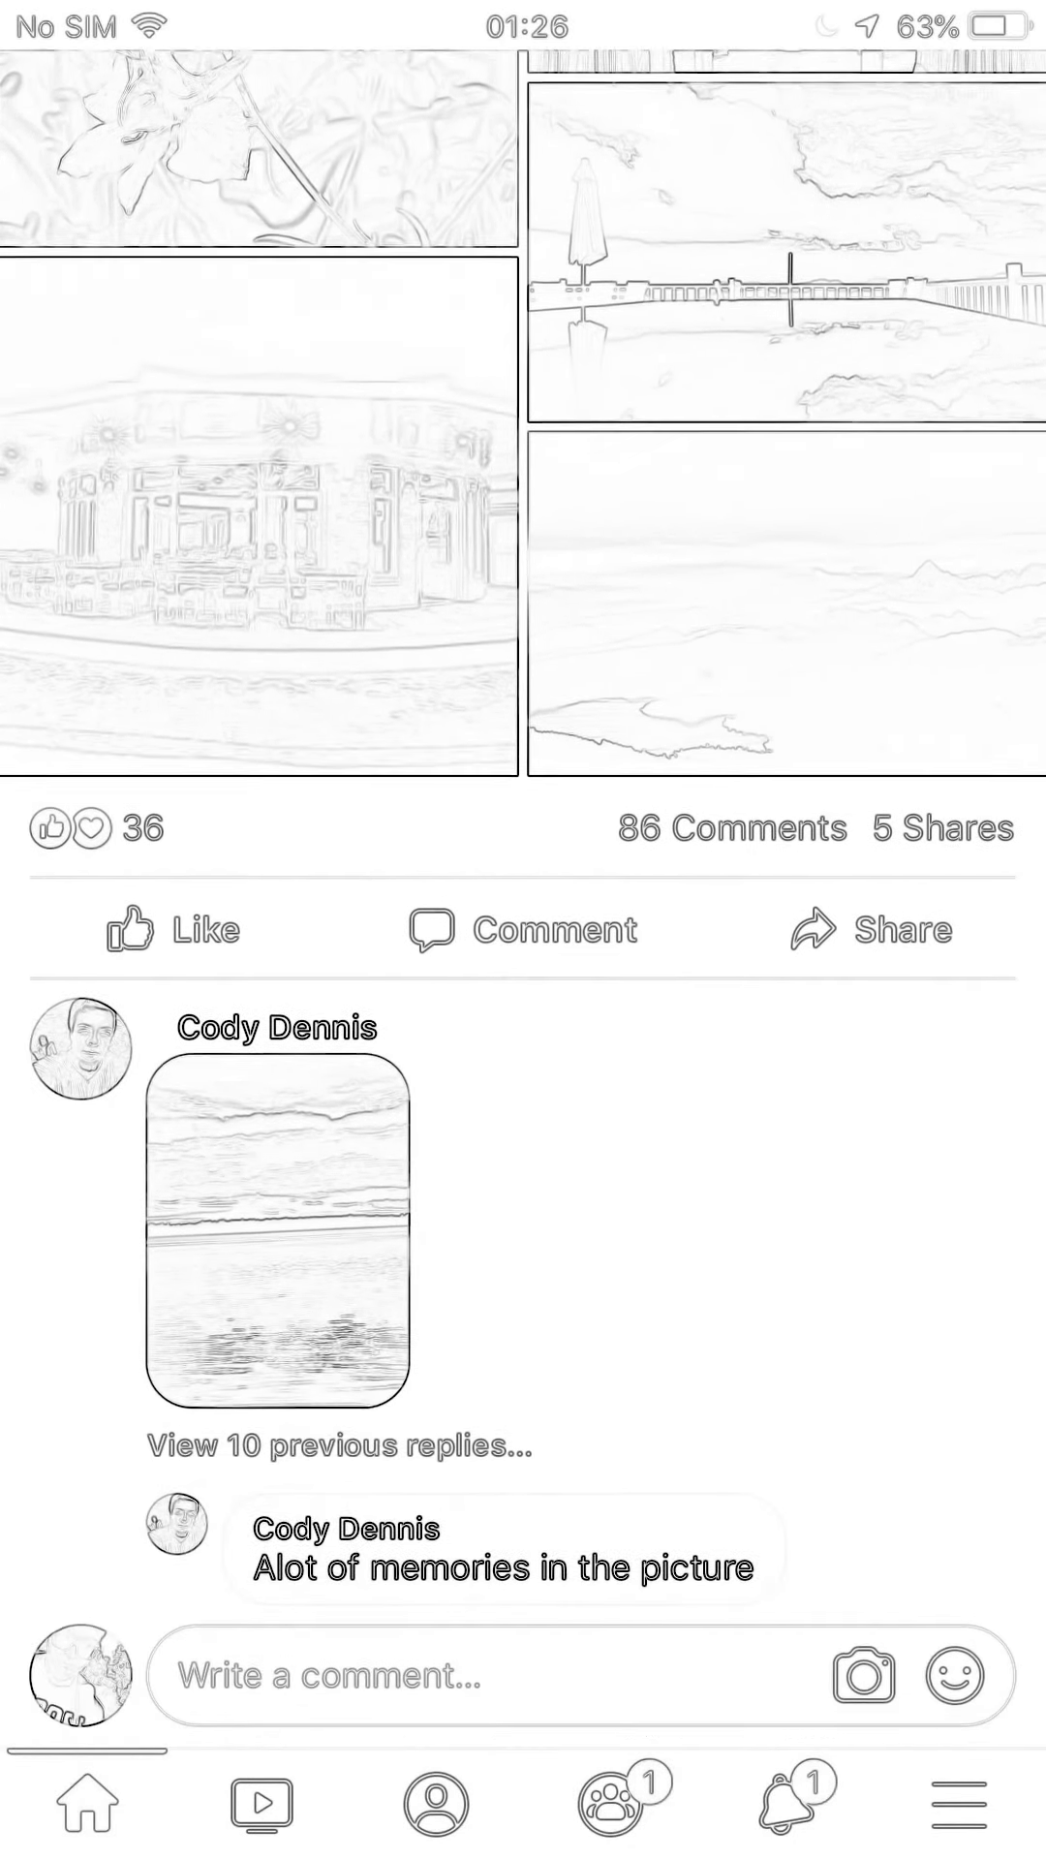
{"action": "scroll", "scroll_direction": "up", "scroll_amount": 3}
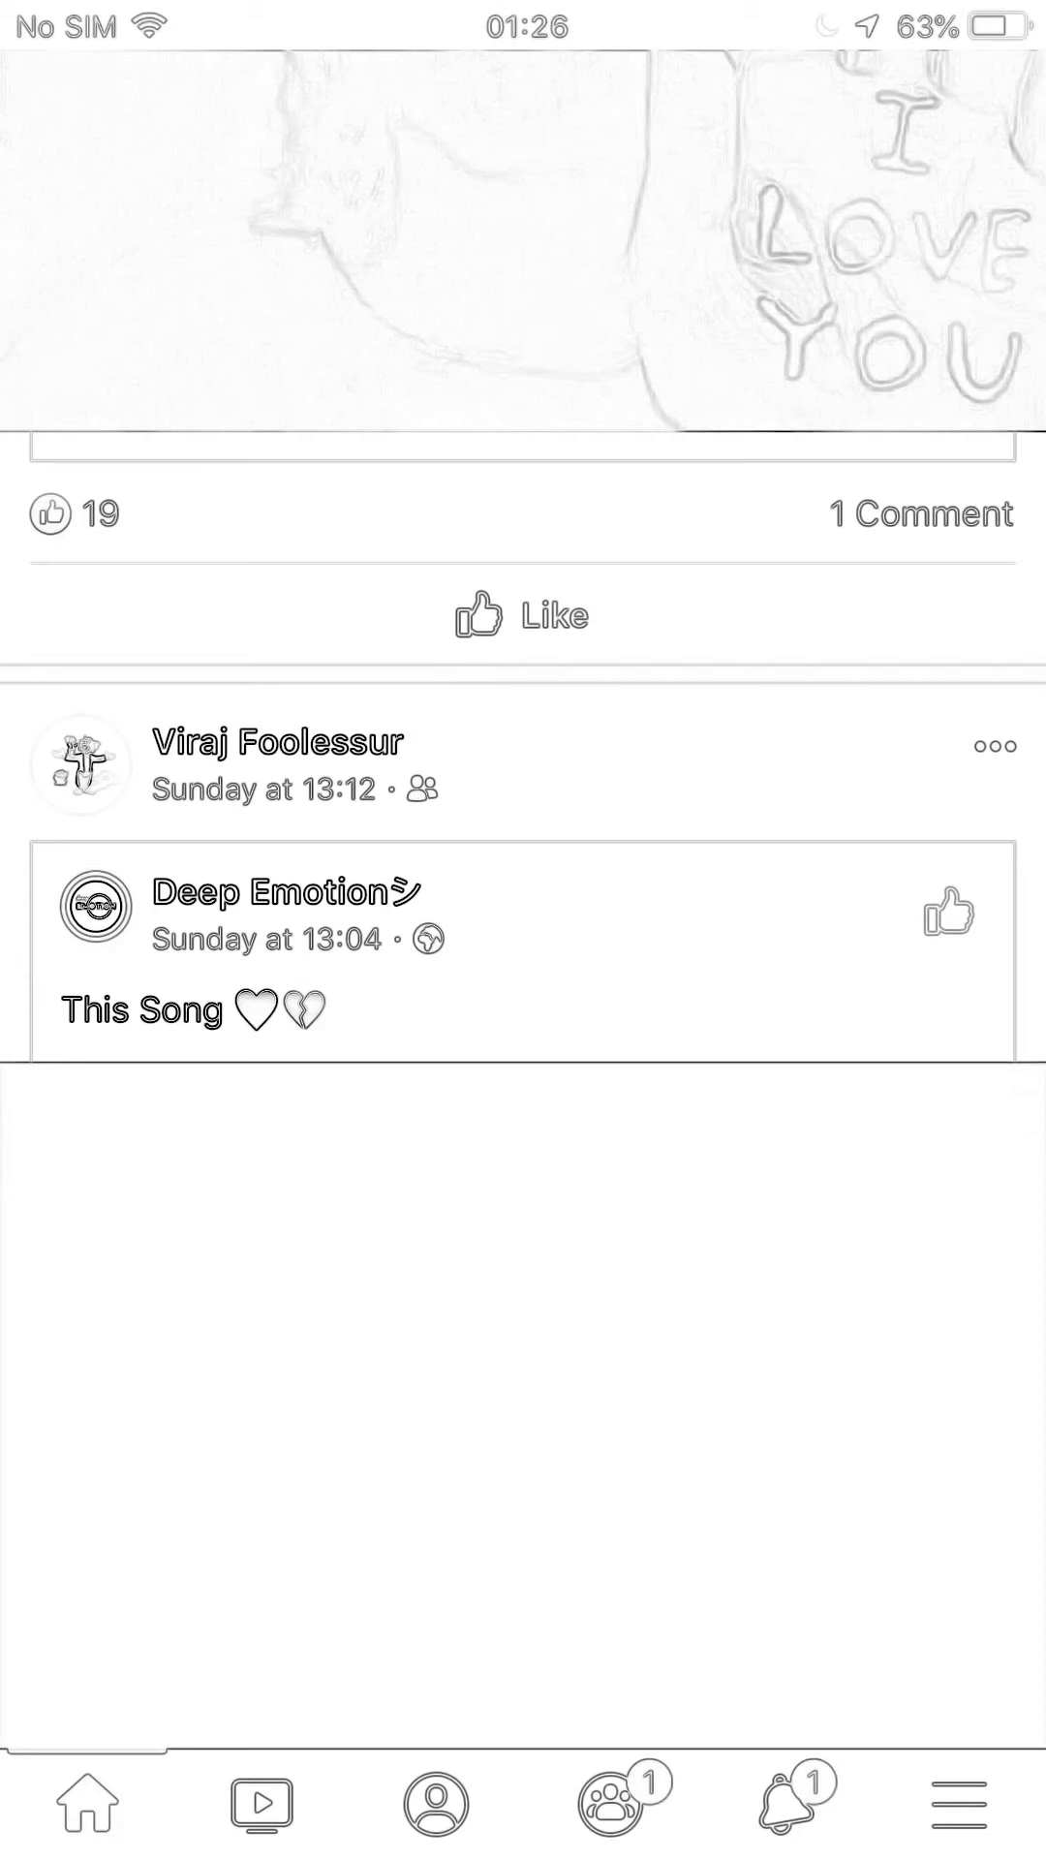
{"action": "left_click", "coordinate": [782, 1801]}
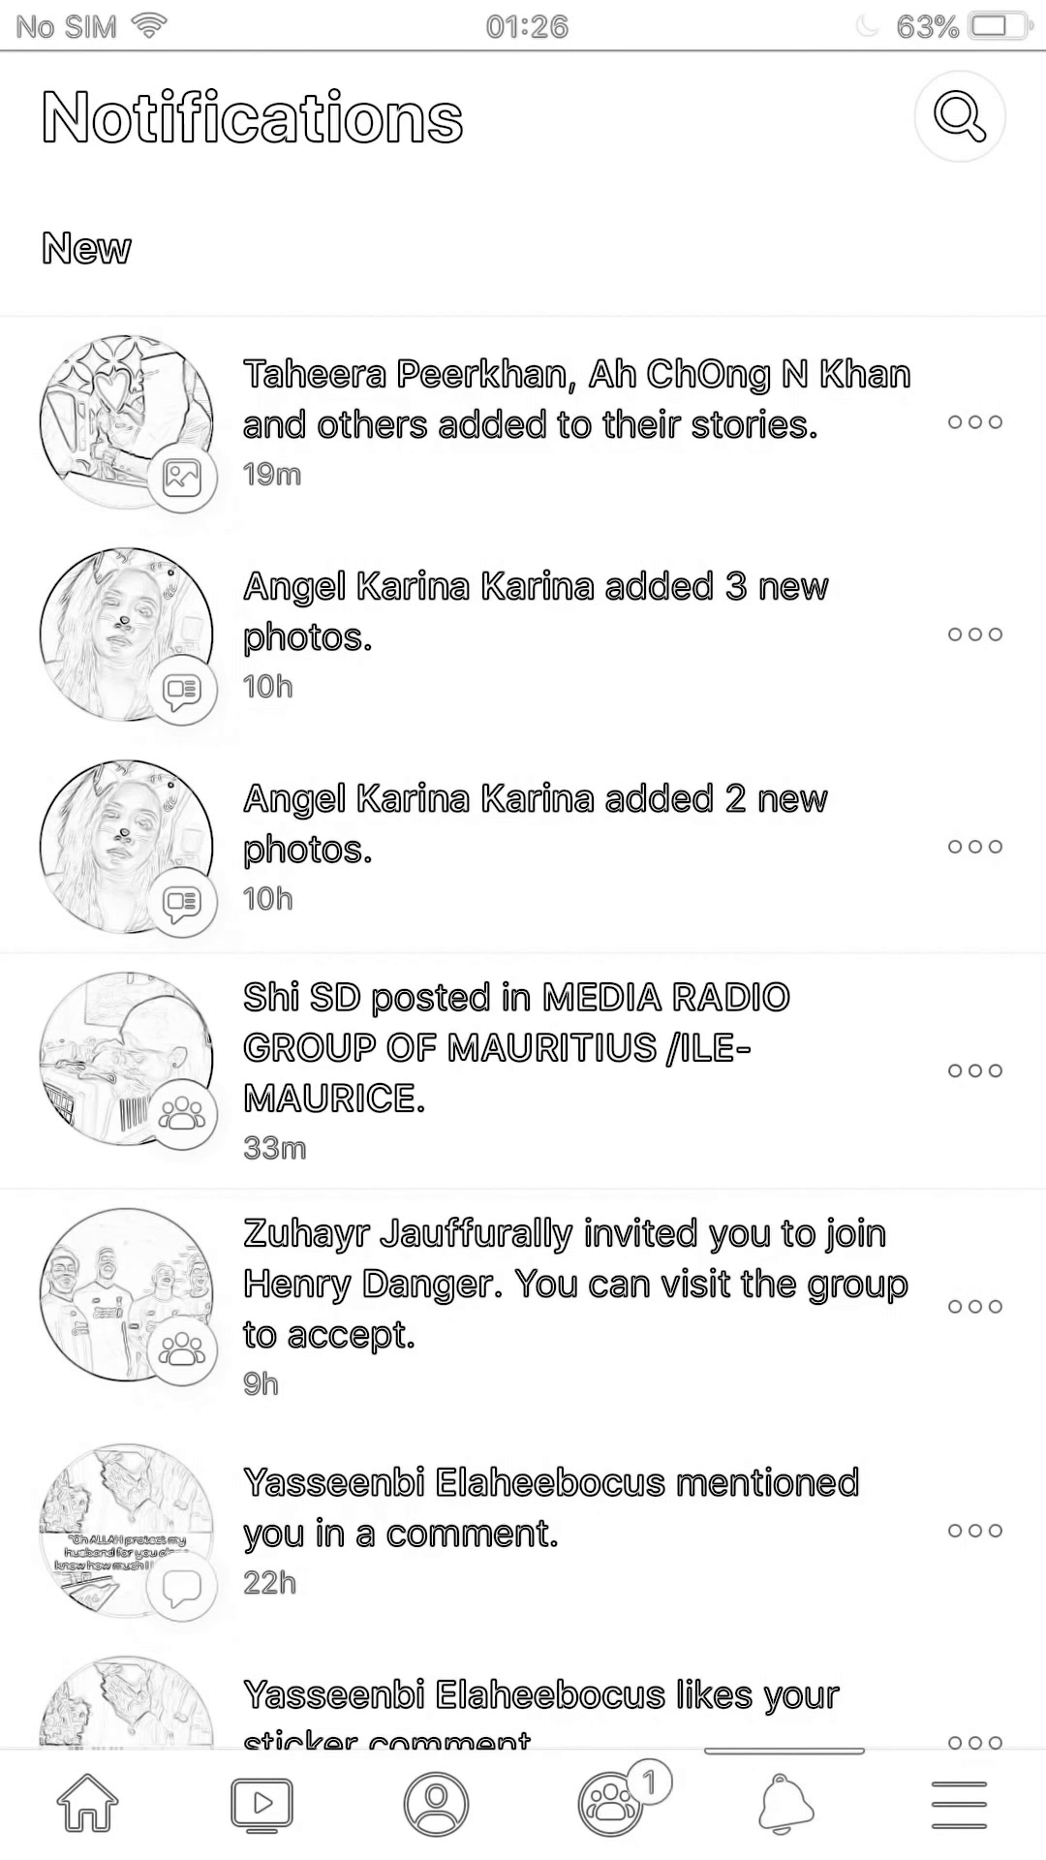
{"action": "left_click", "coordinate": [536, 608]}
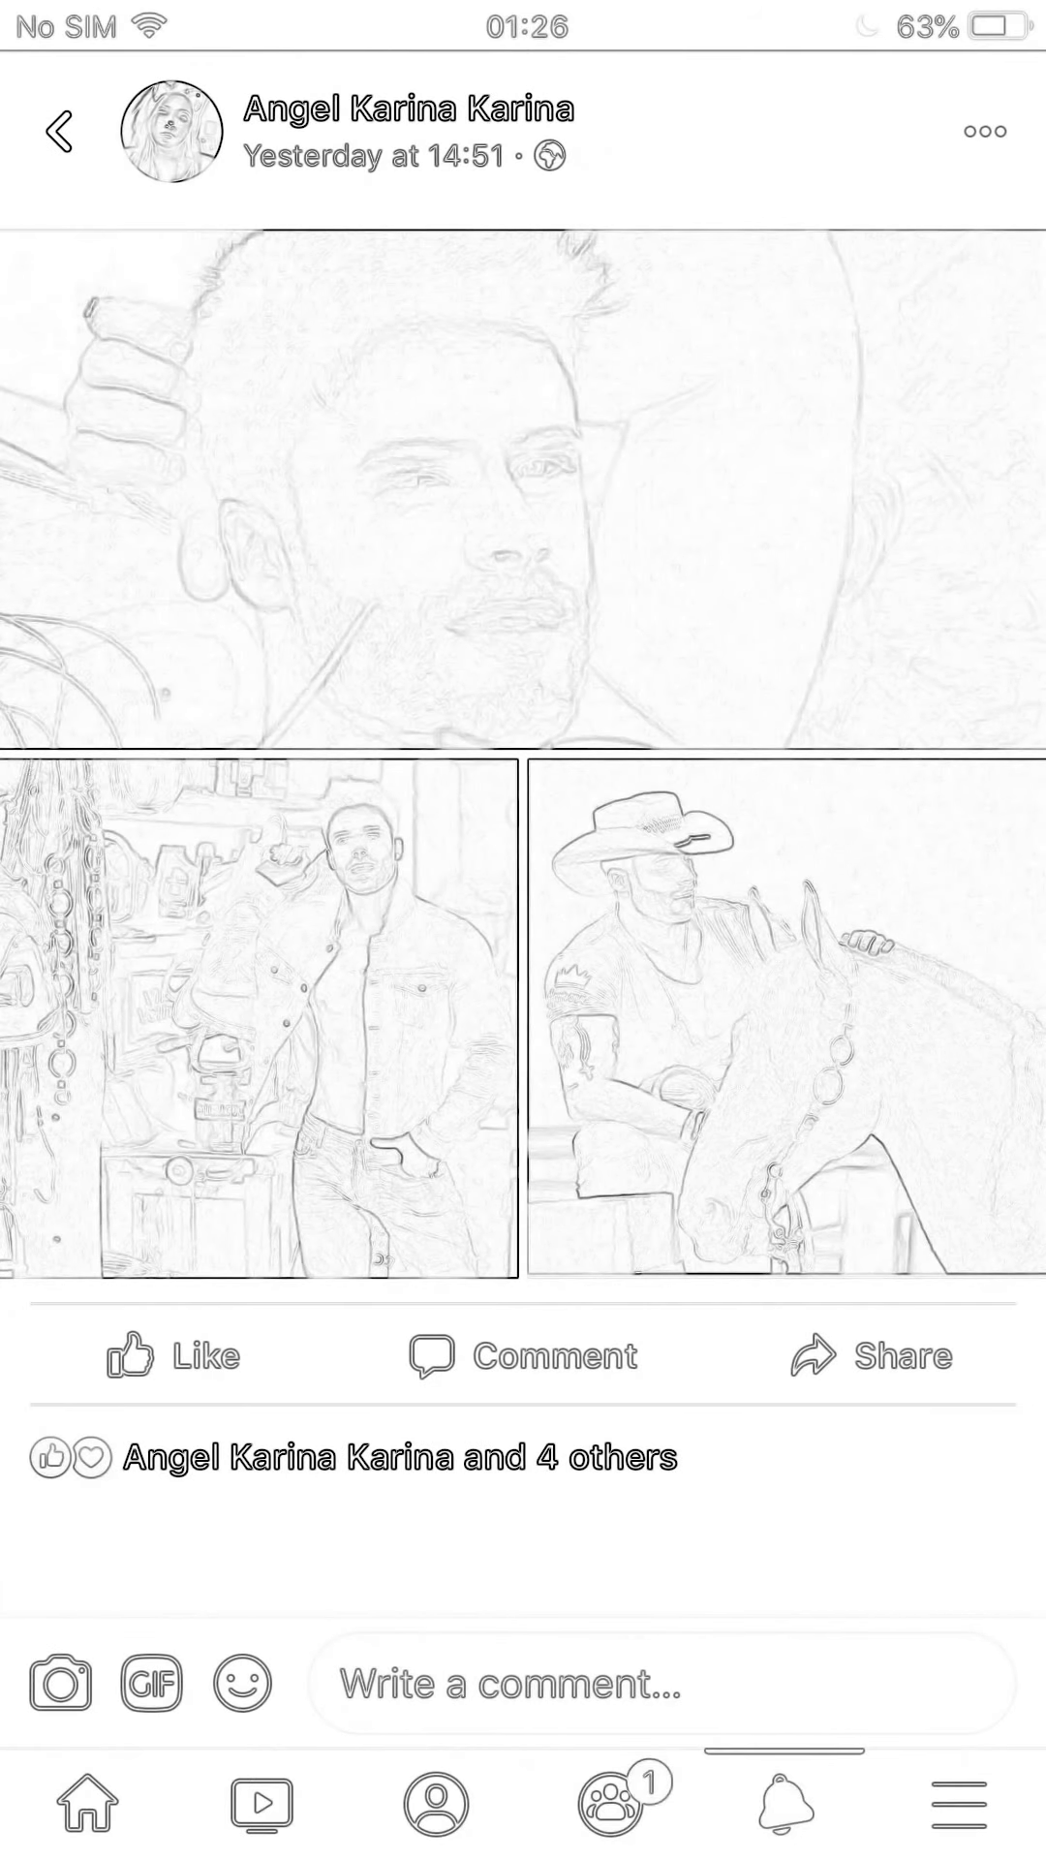